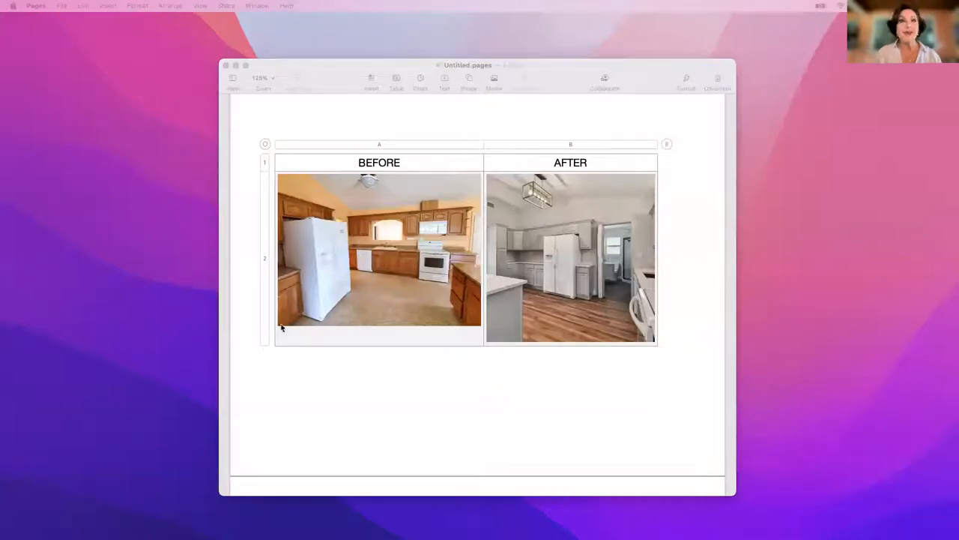
mouse_move(367, 312)
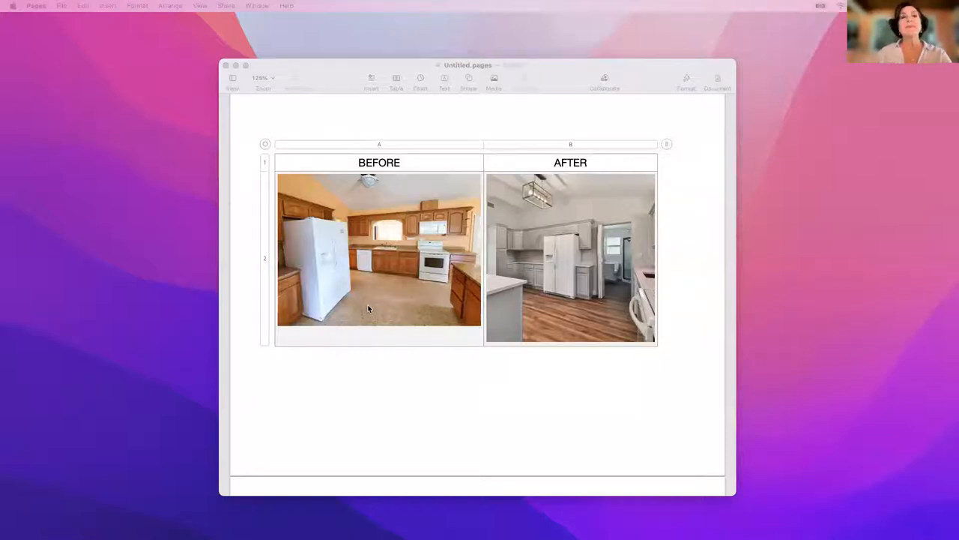
mouse_move(428, 312)
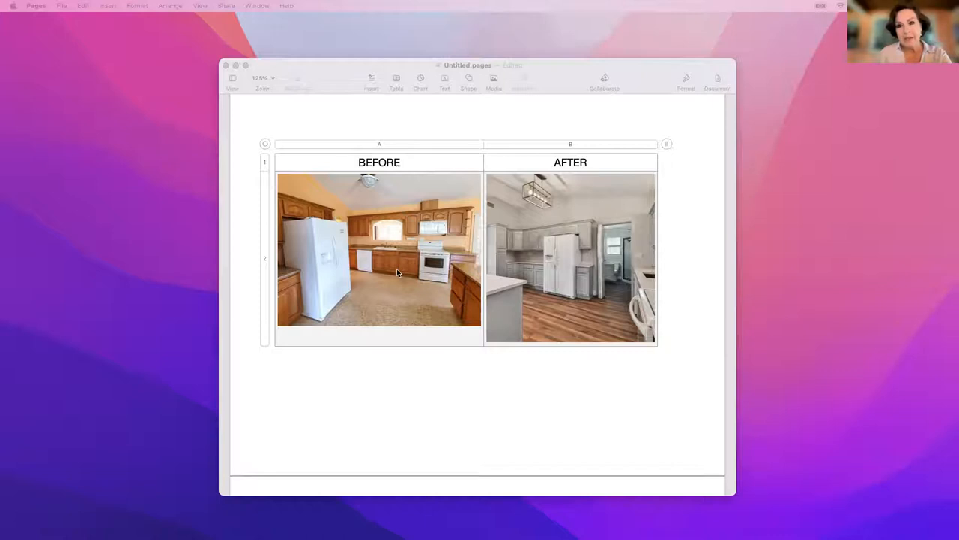
mouse_move(399, 300)
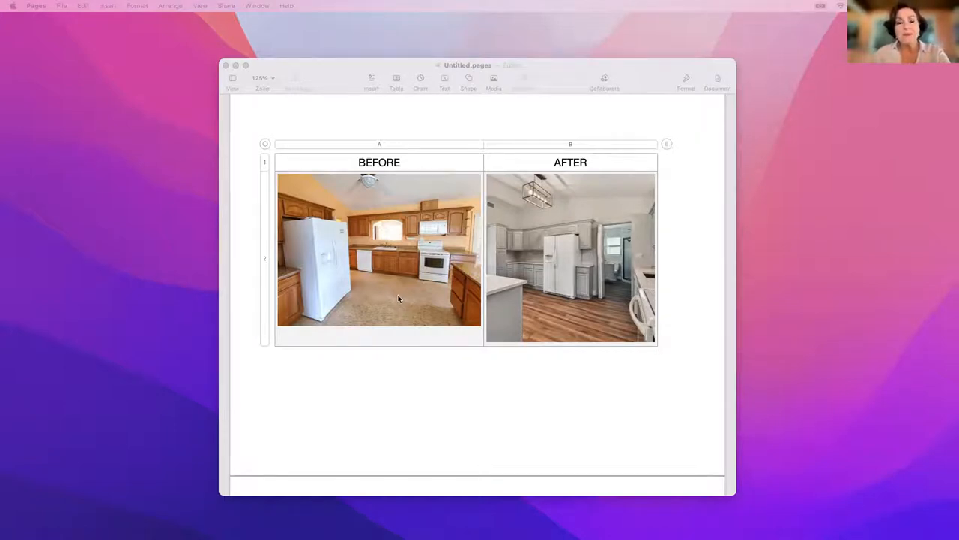
mouse_move(327, 270)
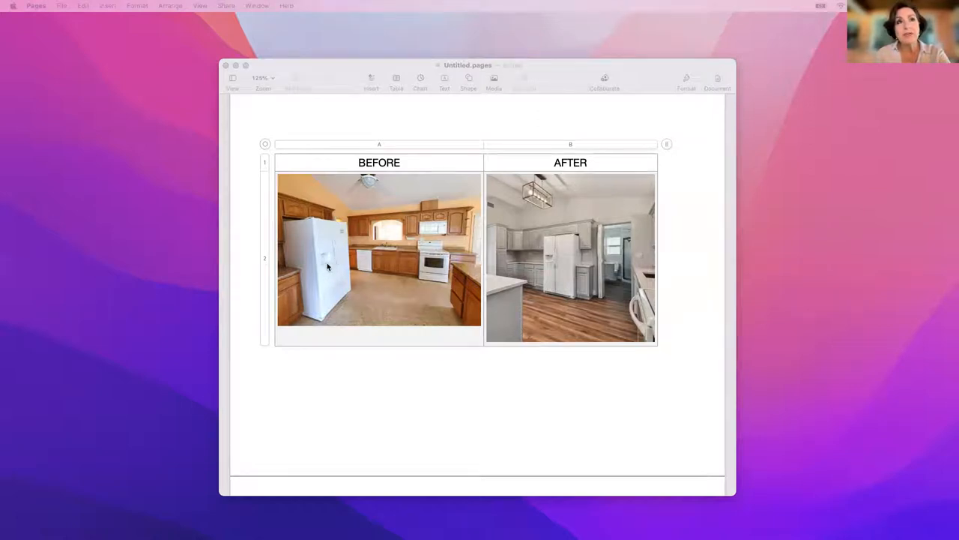
mouse_move(431, 247)
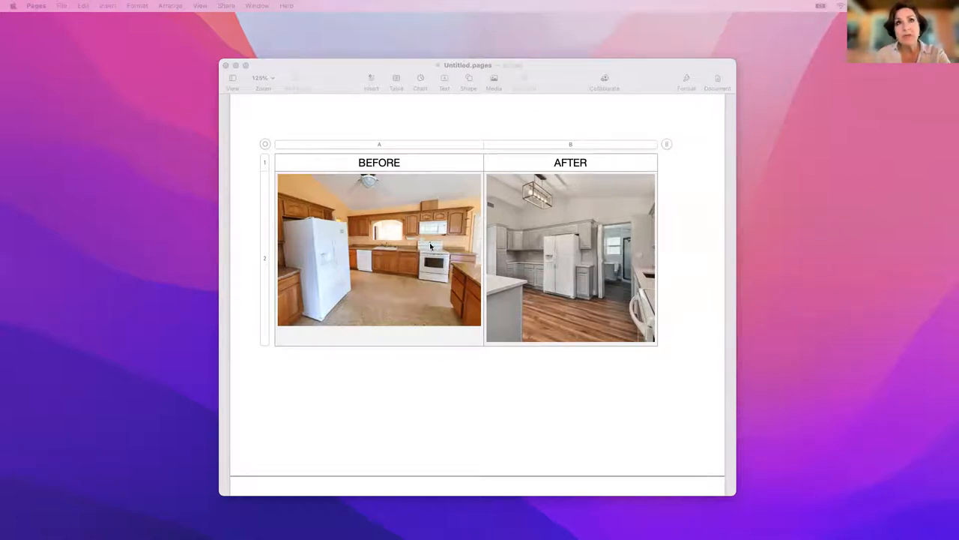
mouse_move(568, 297)
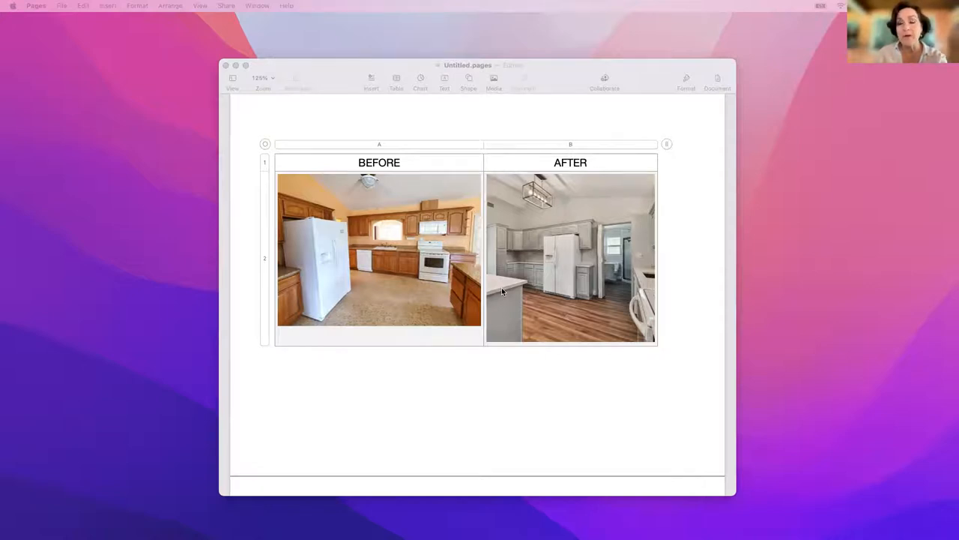
mouse_move(522, 267)
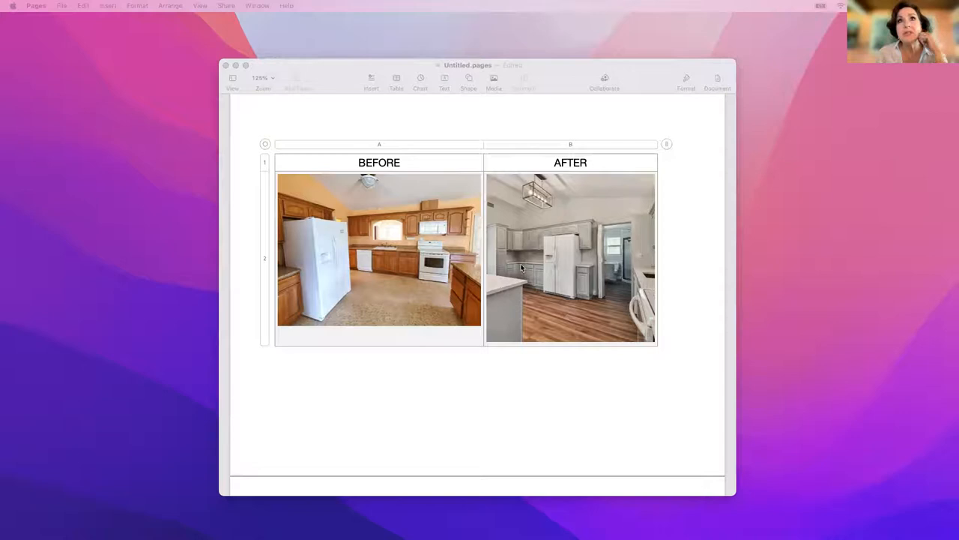
mouse_move(517, 249)
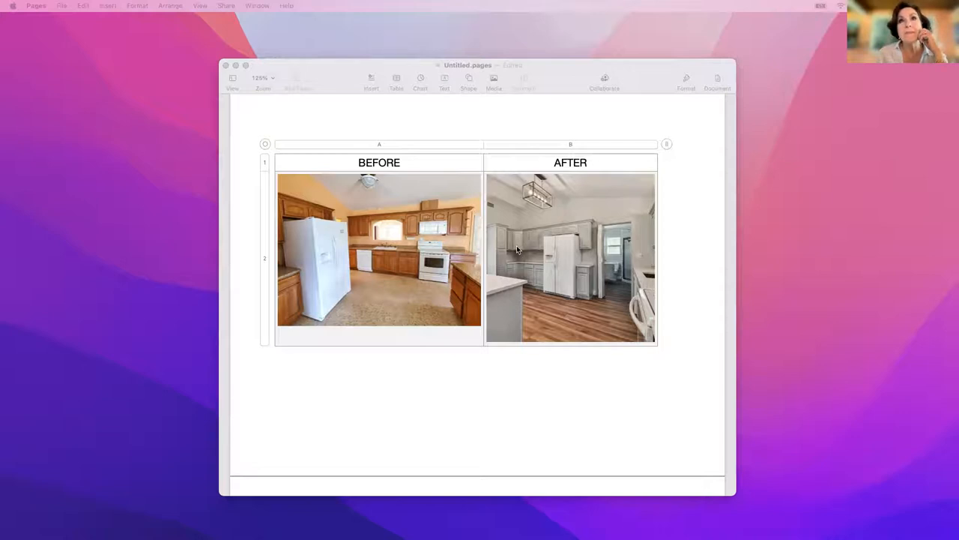
mouse_move(521, 243)
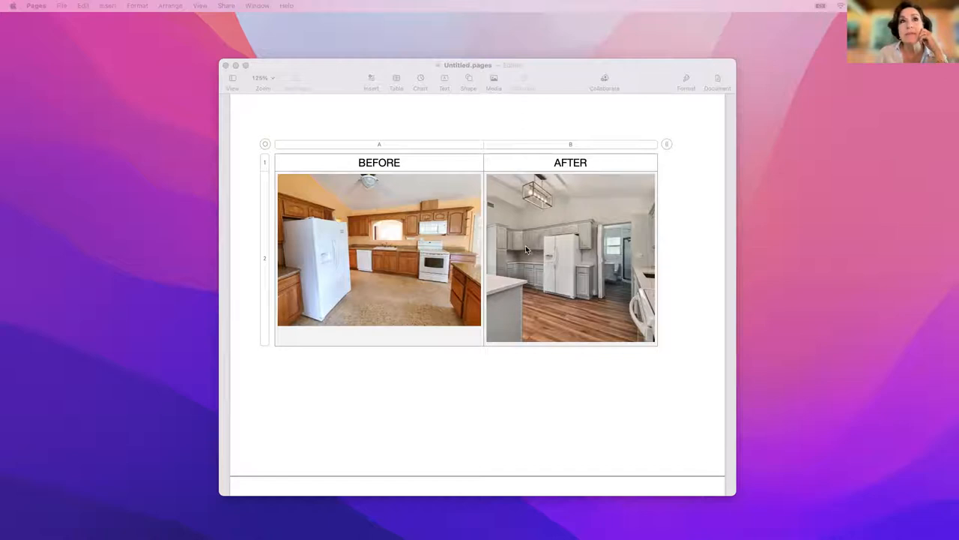
mouse_move(401, 282)
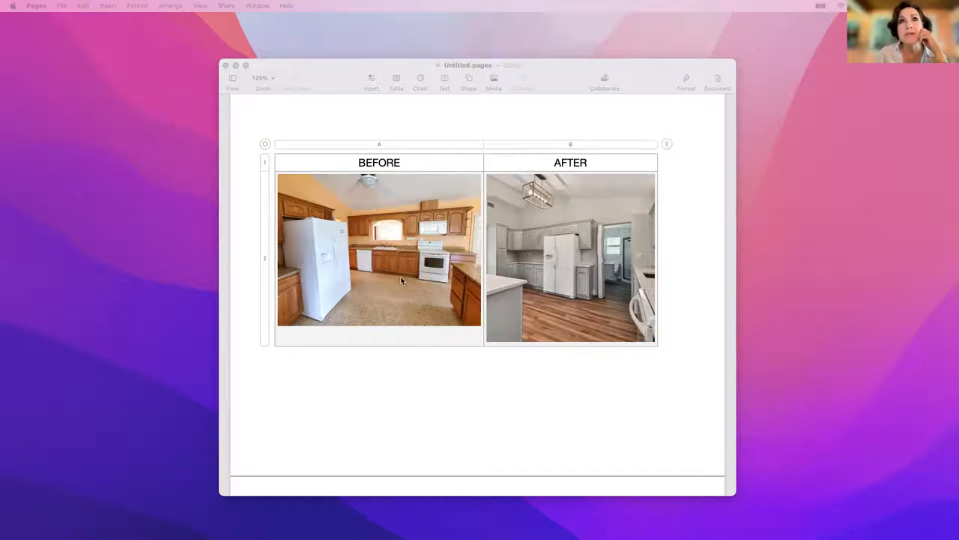
mouse_move(390, 268)
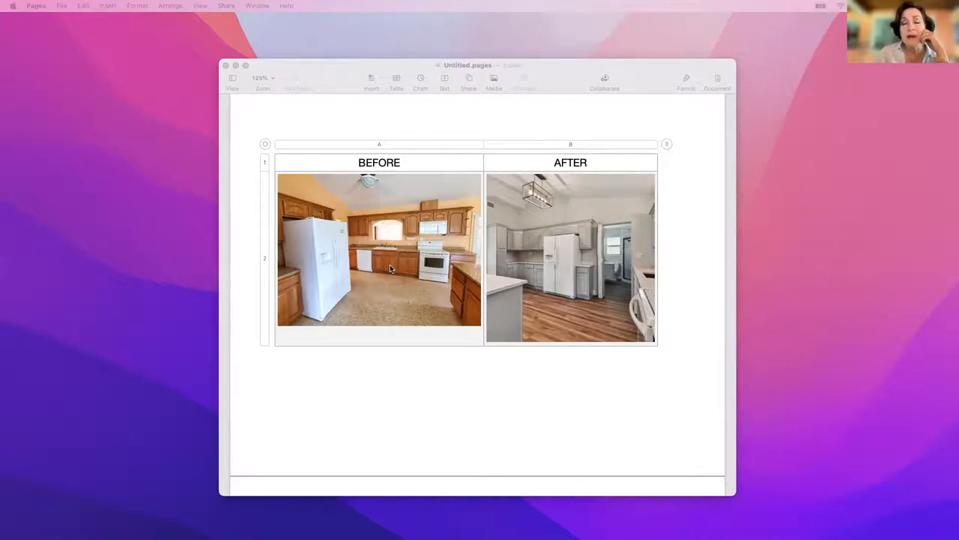
mouse_move(531, 273)
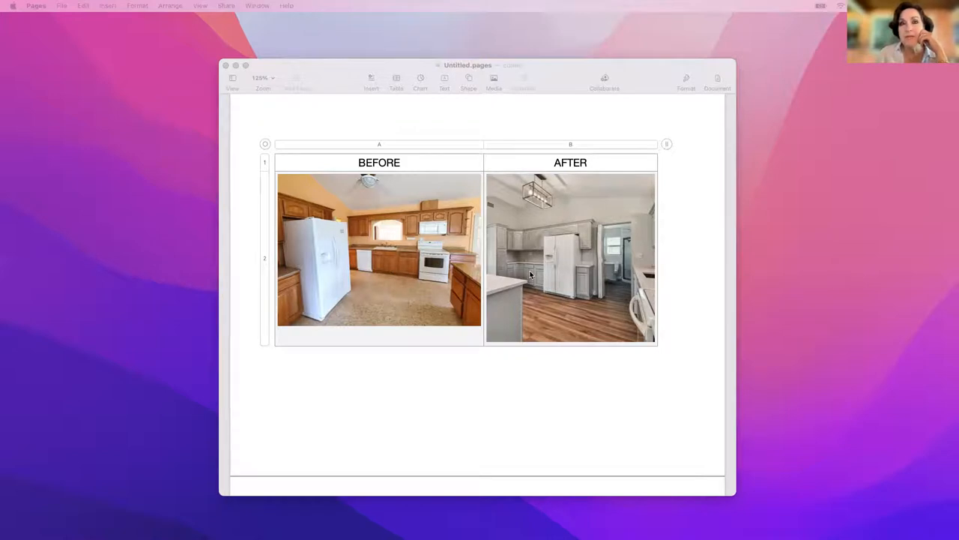
mouse_move(540, 308)
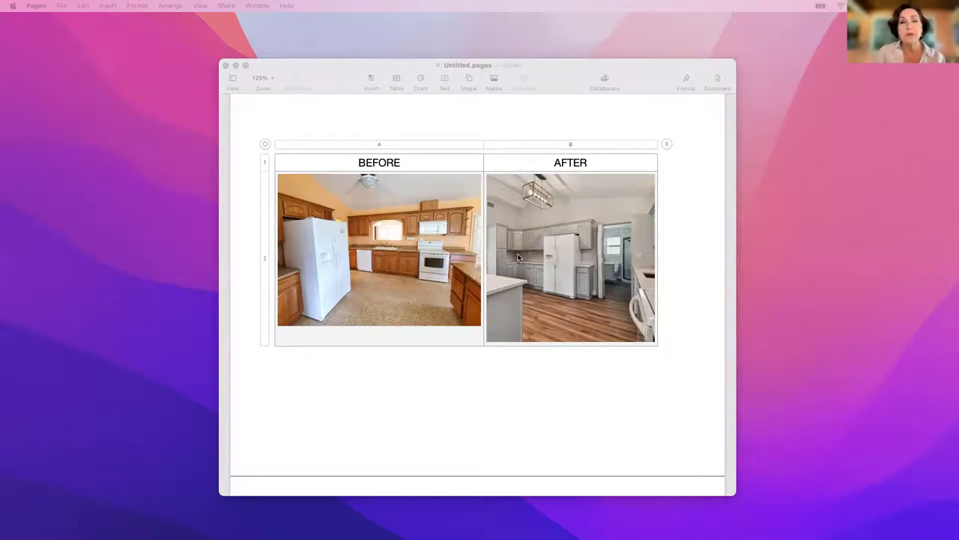
mouse_move(584, 315)
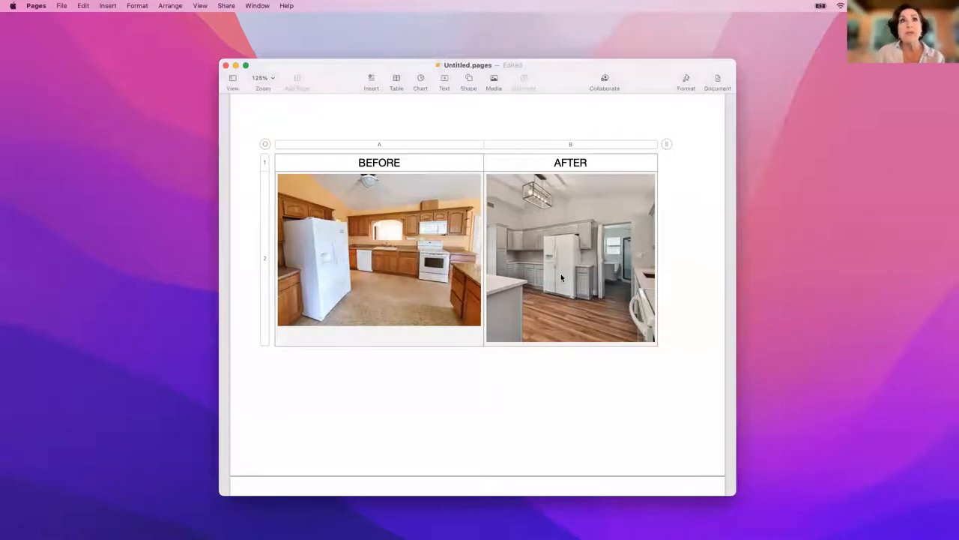
mouse_move(644, 327)
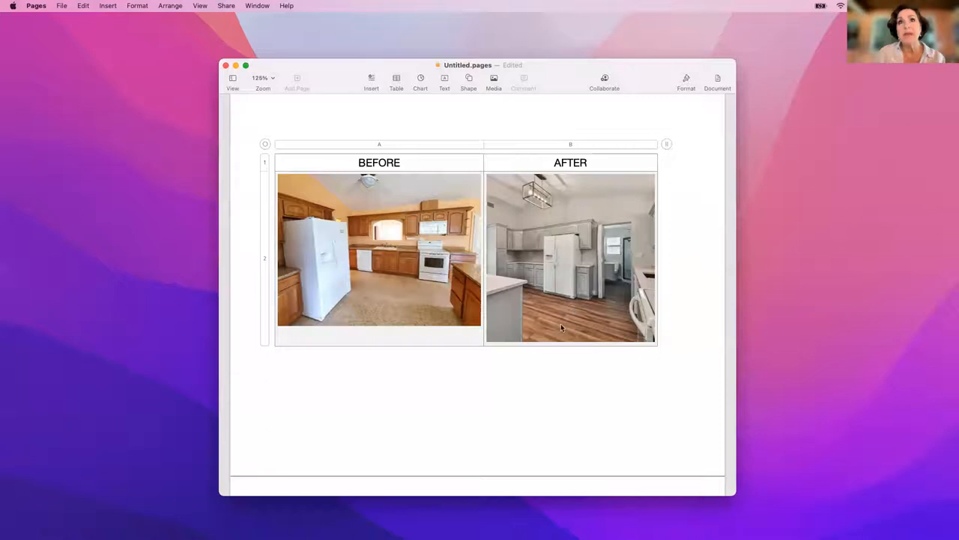
mouse_move(510, 284)
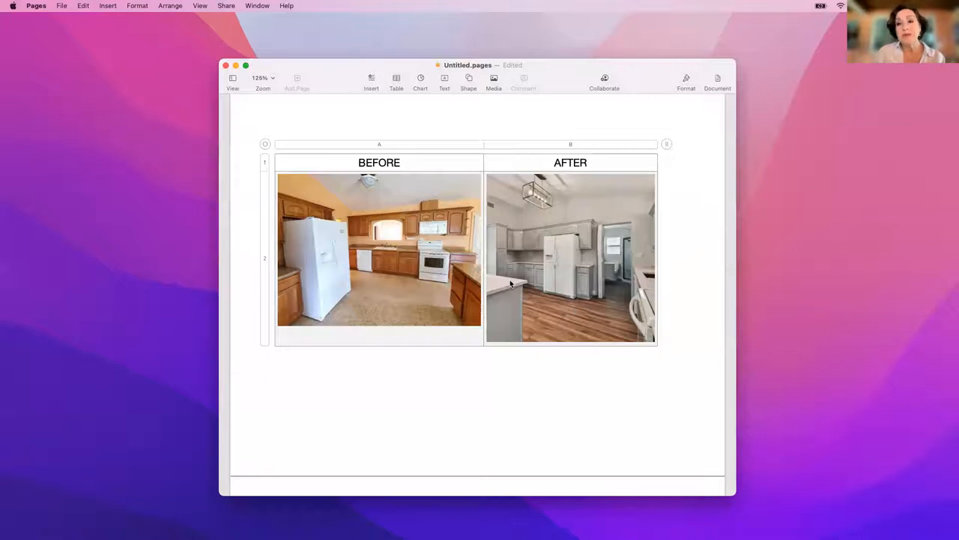
mouse_move(567, 216)
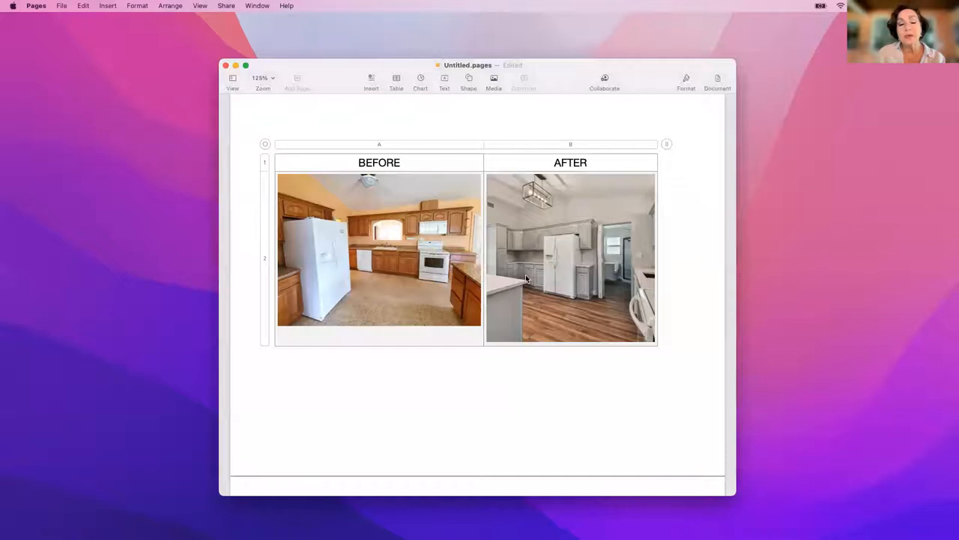
mouse_move(463, 422)
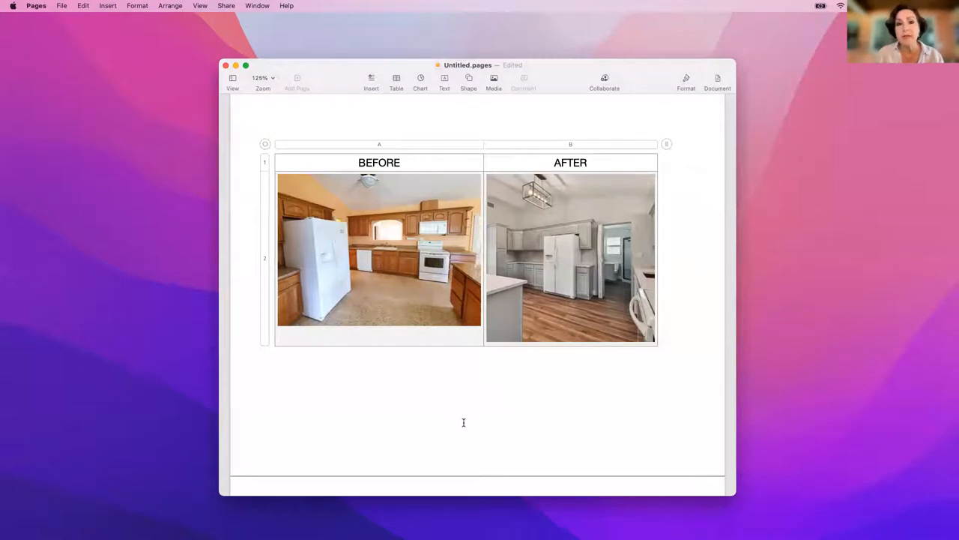
scroll("down", 3)
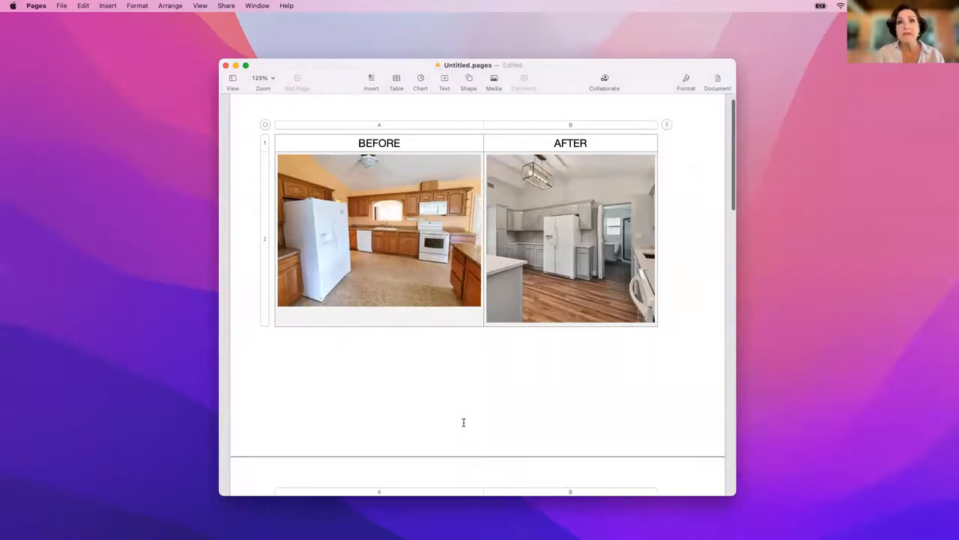
scroll("down", 3)
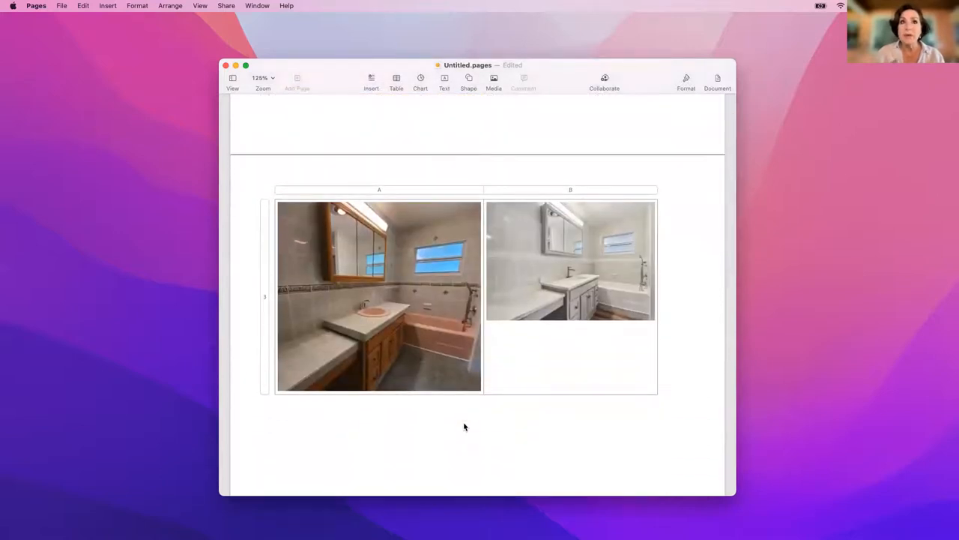
mouse_move(403, 388)
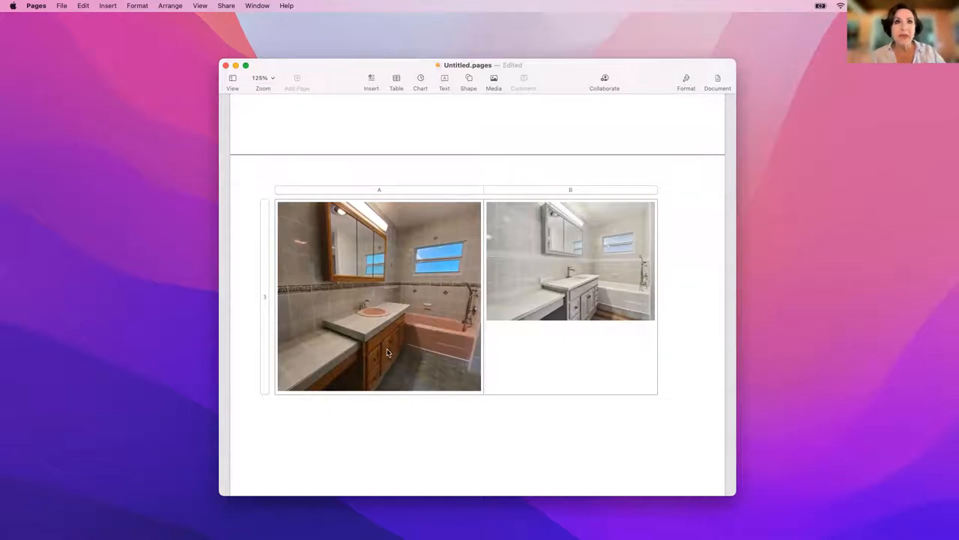
mouse_move(374, 371)
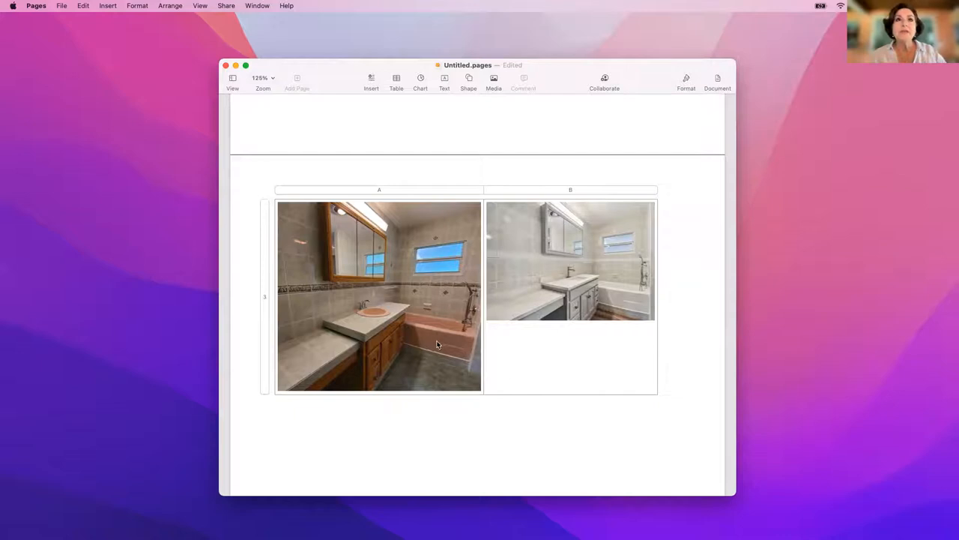
mouse_move(449, 348)
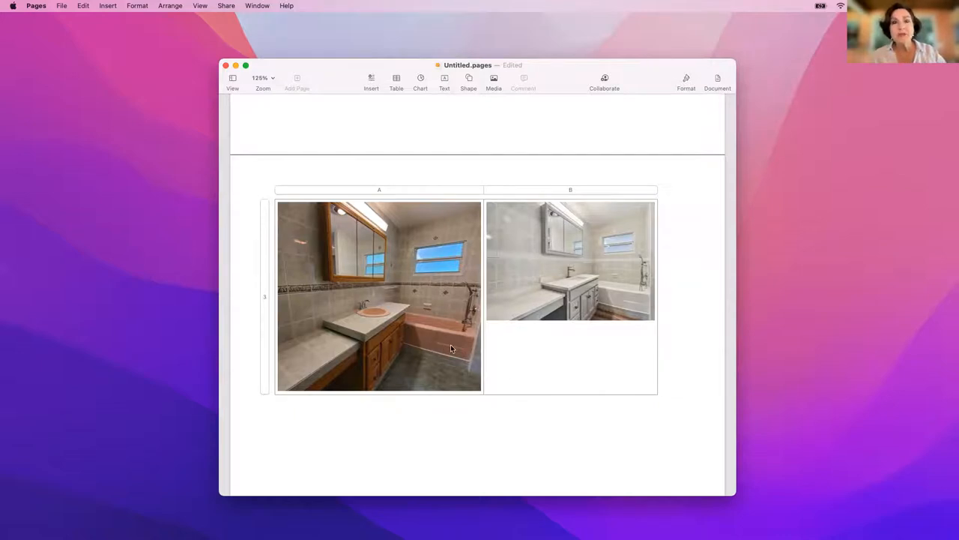
mouse_move(456, 352)
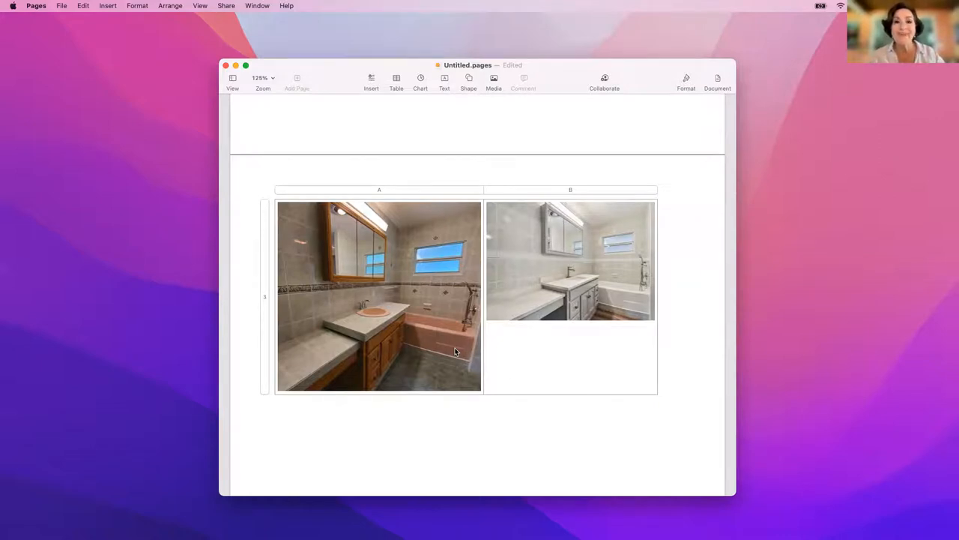
mouse_move(616, 306)
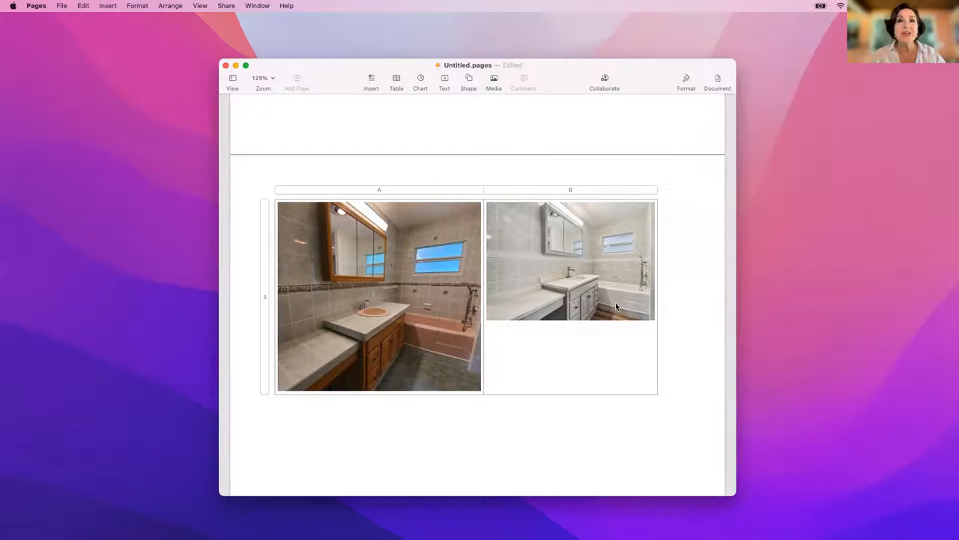
mouse_move(646, 310)
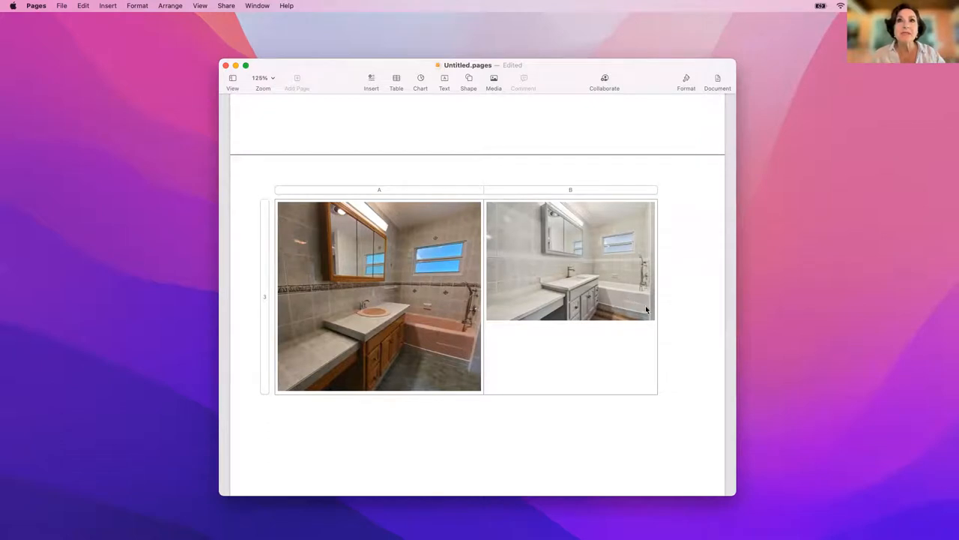
mouse_move(456, 348)
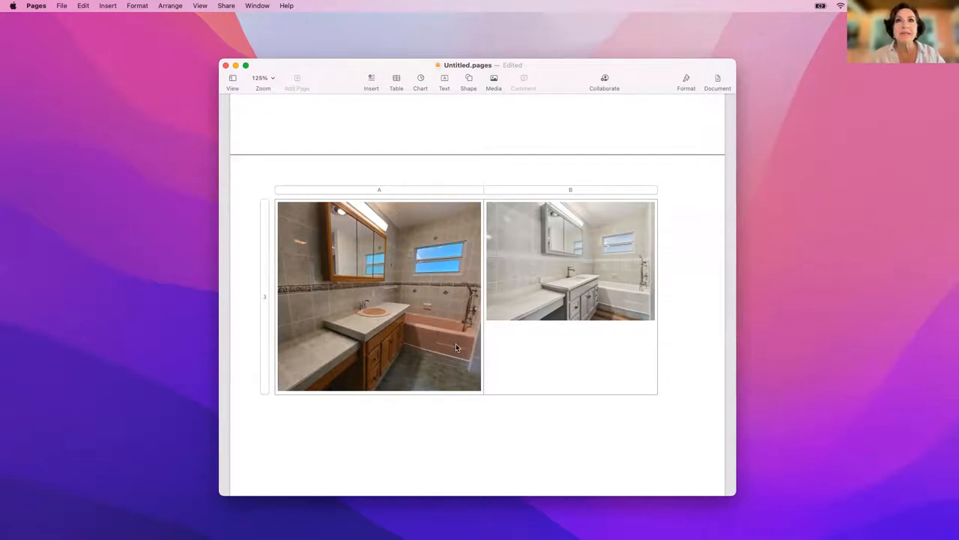
mouse_move(470, 307)
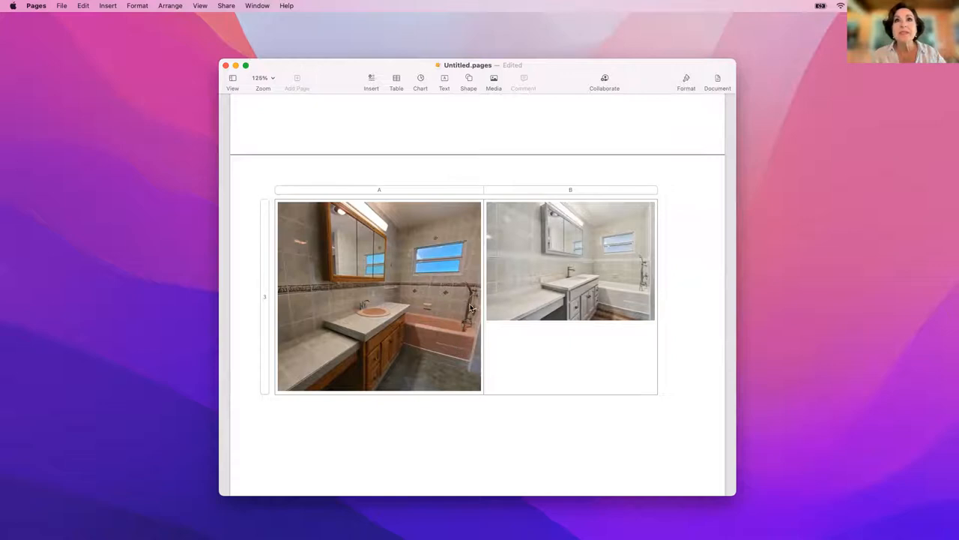
mouse_move(641, 277)
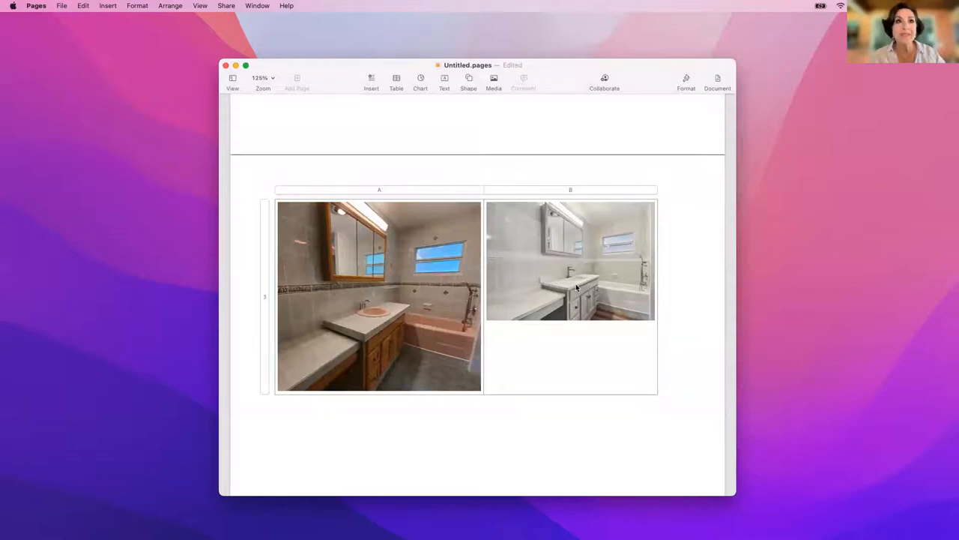
mouse_move(569, 278)
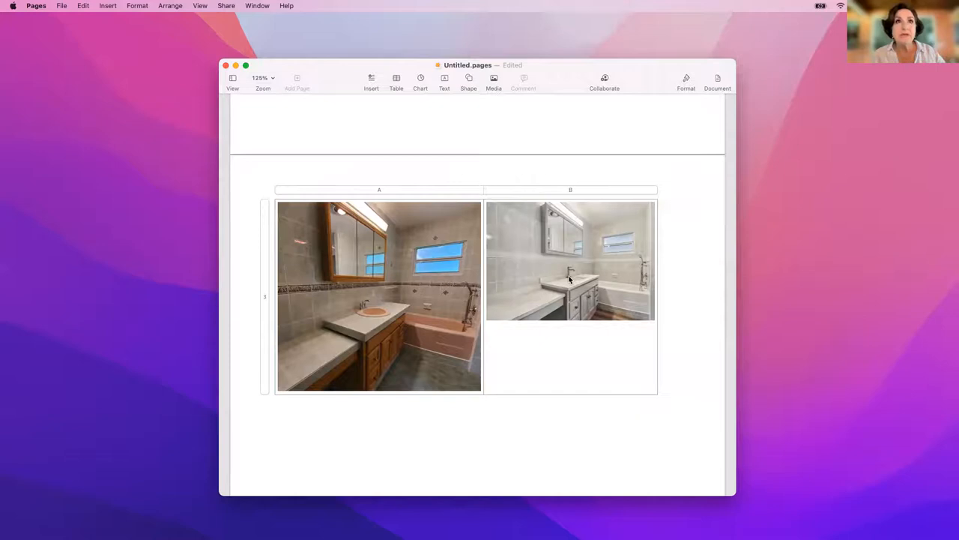
mouse_move(545, 258)
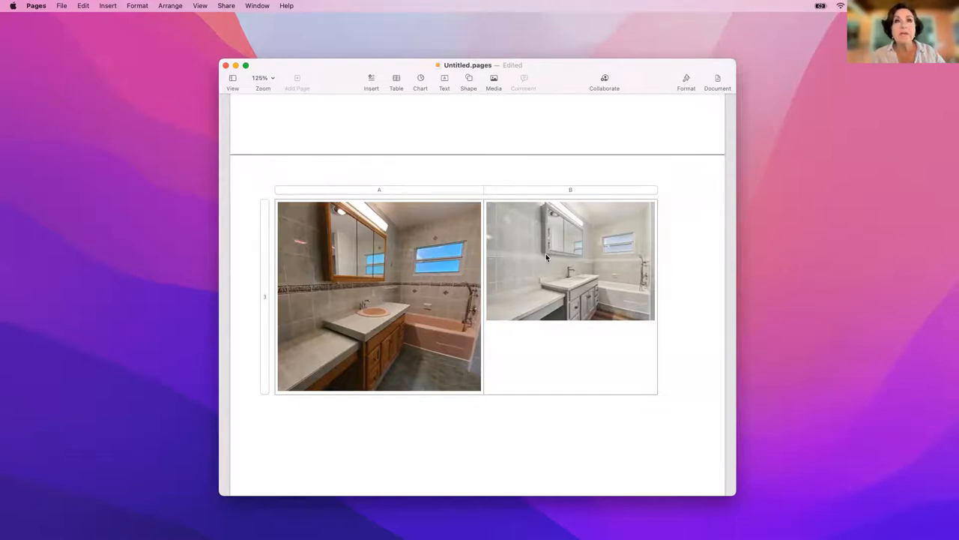
mouse_move(574, 224)
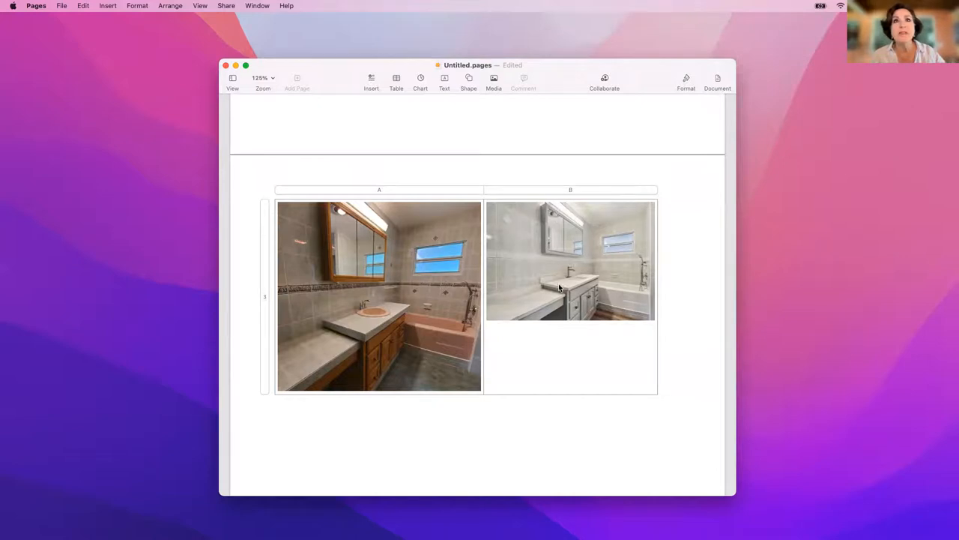
mouse_move(605, 314)
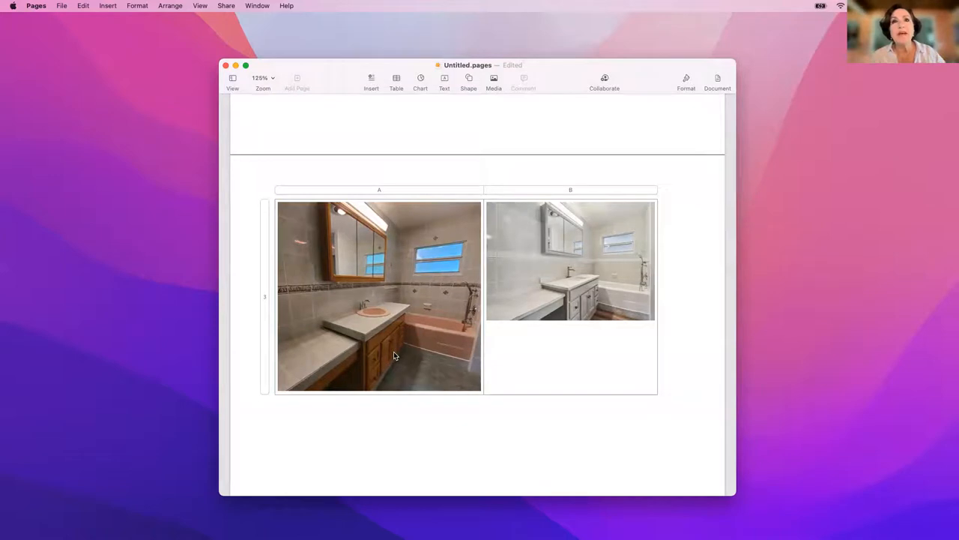
mouse_move(588, 308)
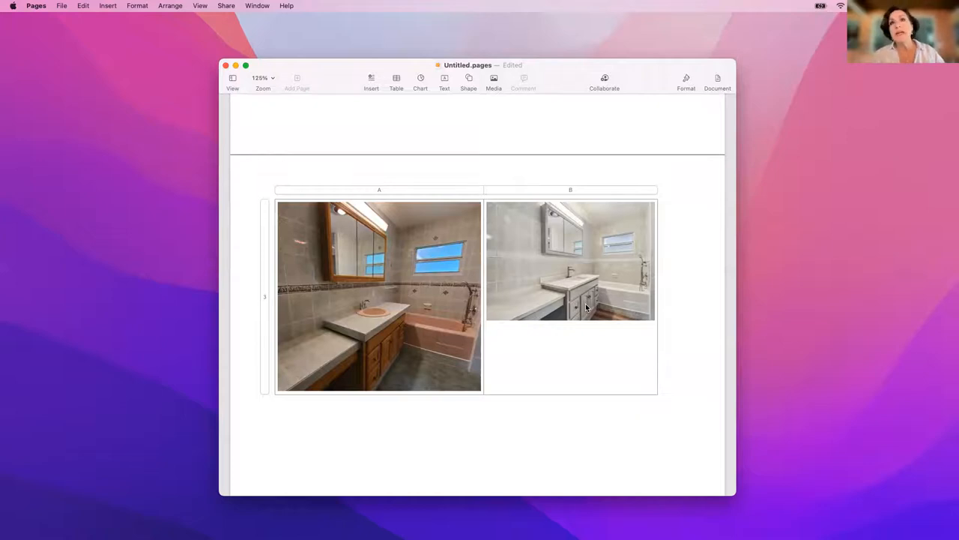
mouse_move(622, 305)
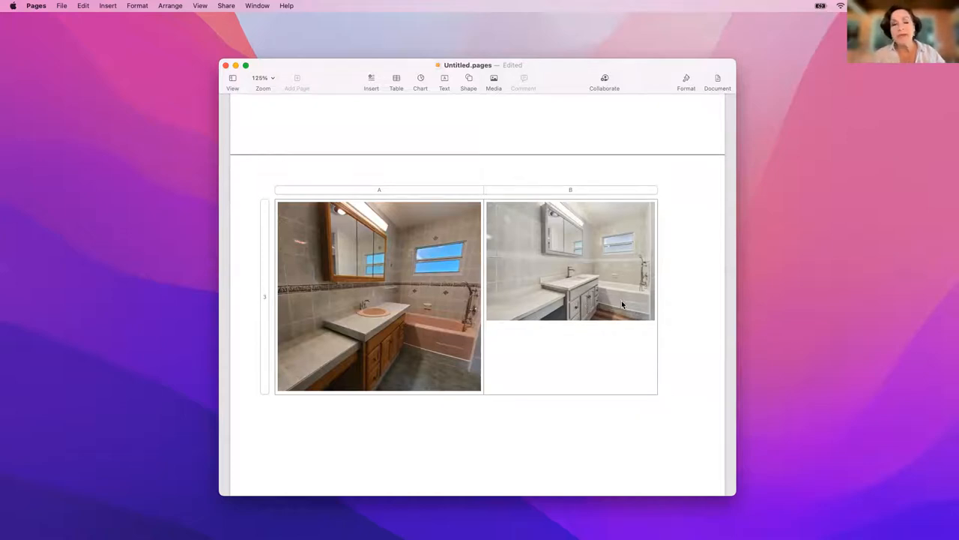
mouse_move(615, 267)
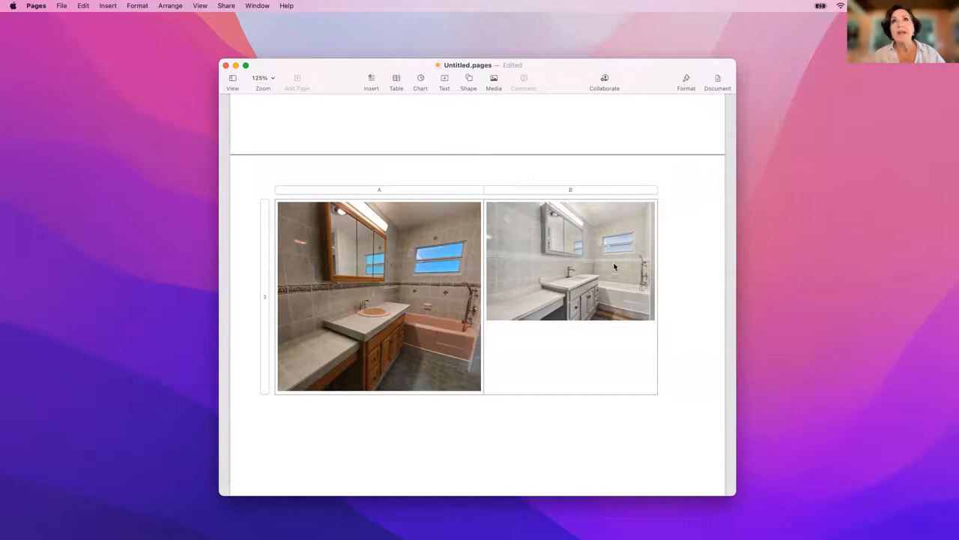
mouse_move(568, 263)
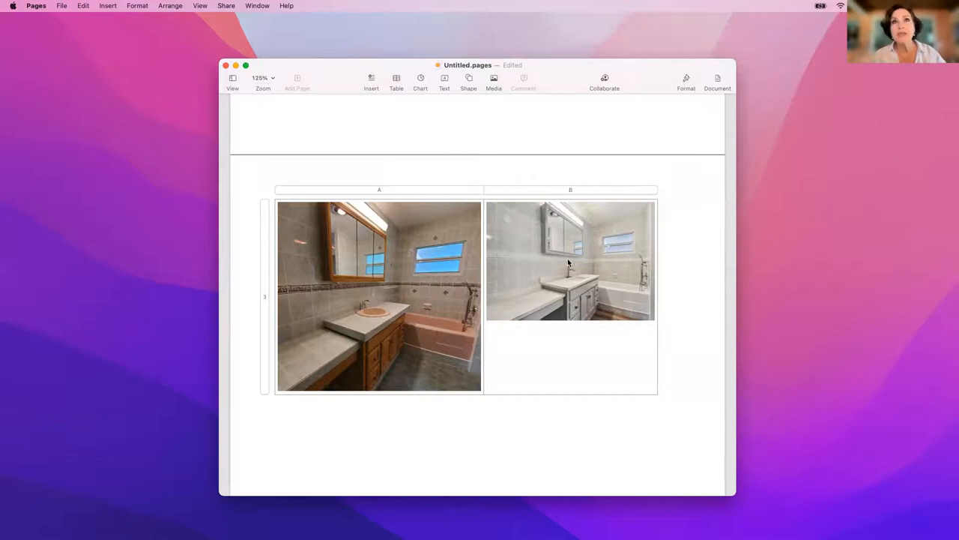
mouse_move(623, 267)
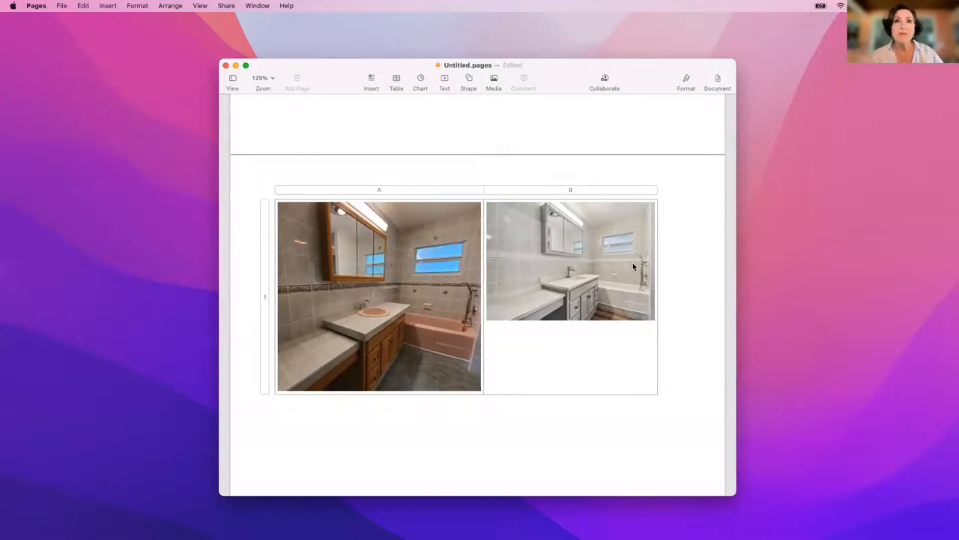
mouse_move(622, 300)
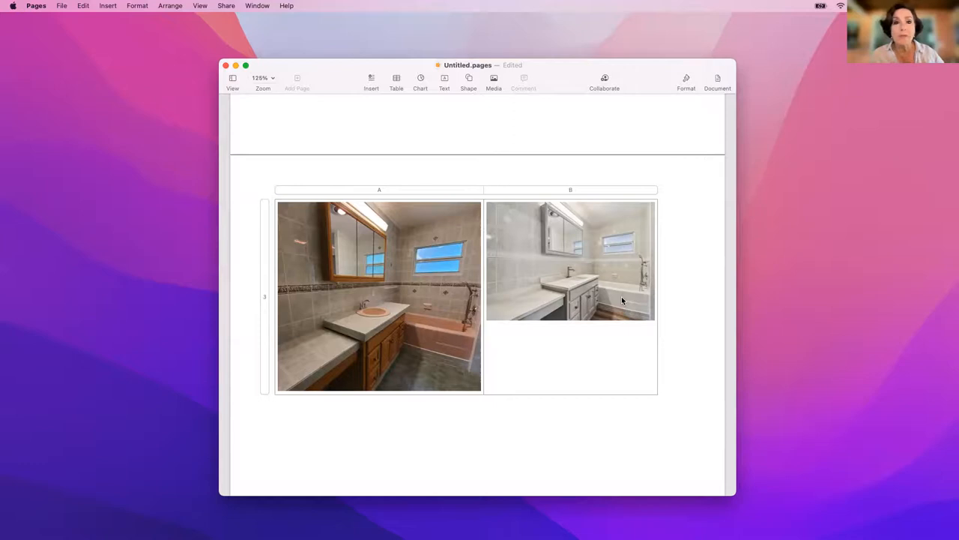
mouse_move(553, 350)
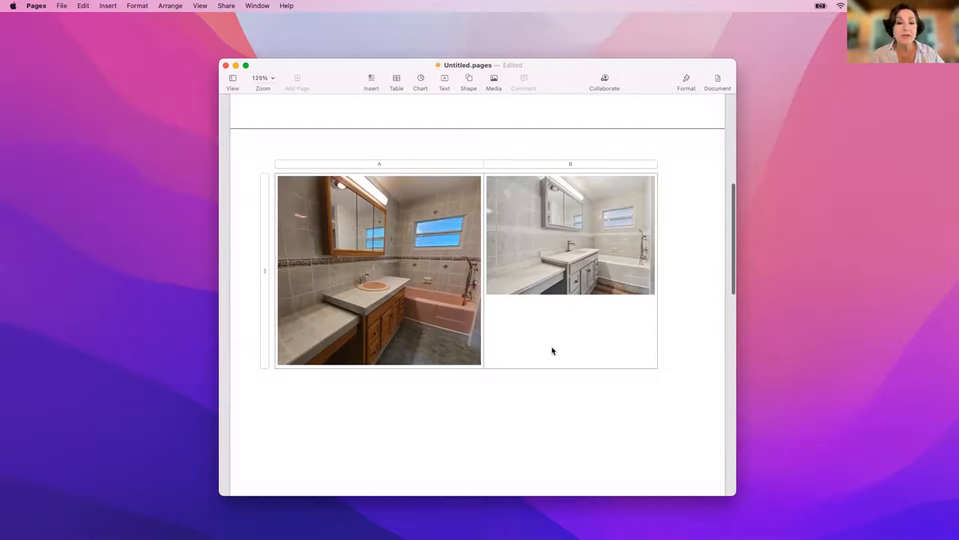
scroll("down", 3)
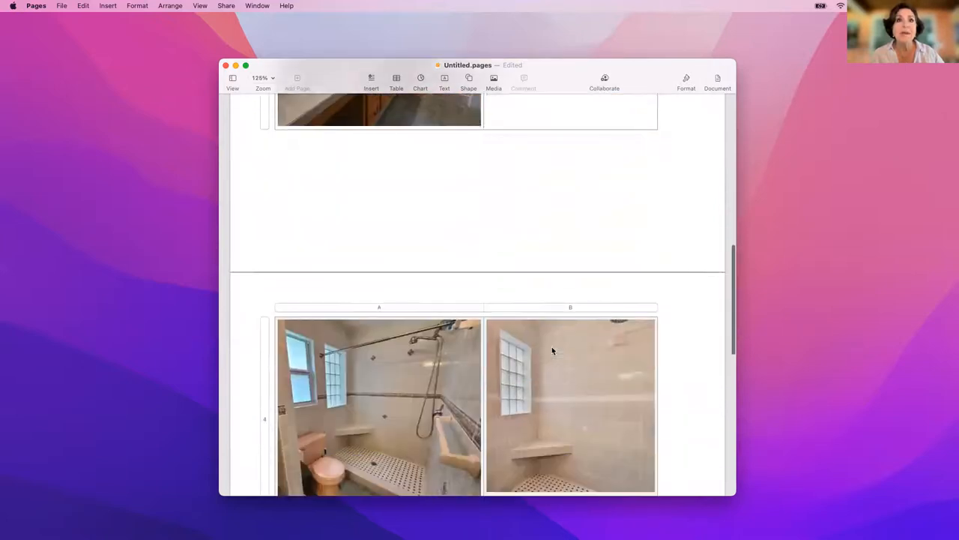
scroll("down", 3)
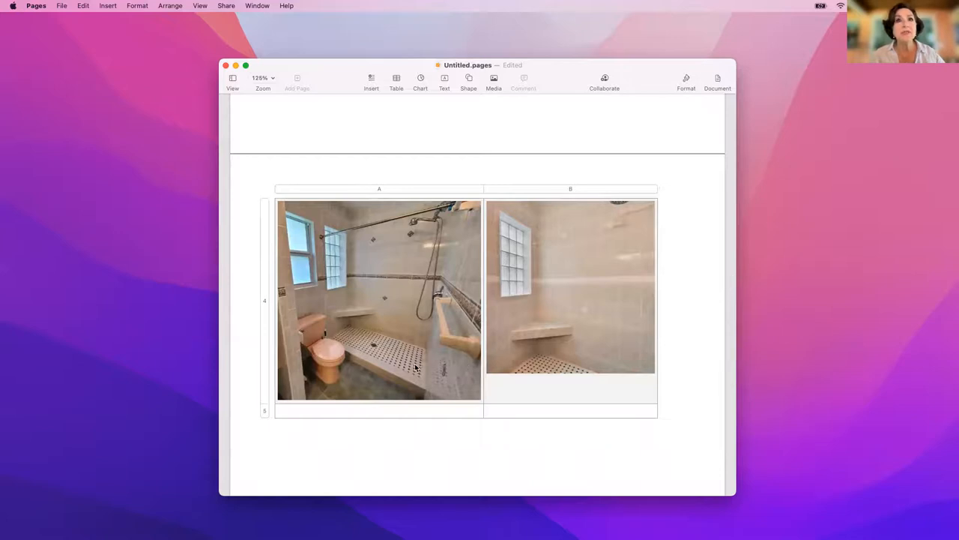
mouse_move(384, 351)
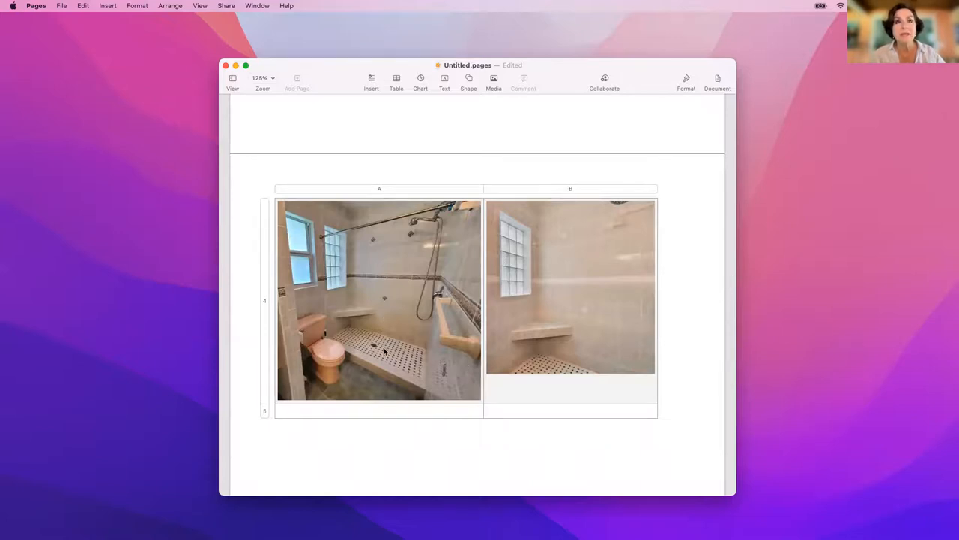
mouse_move(352, 315)
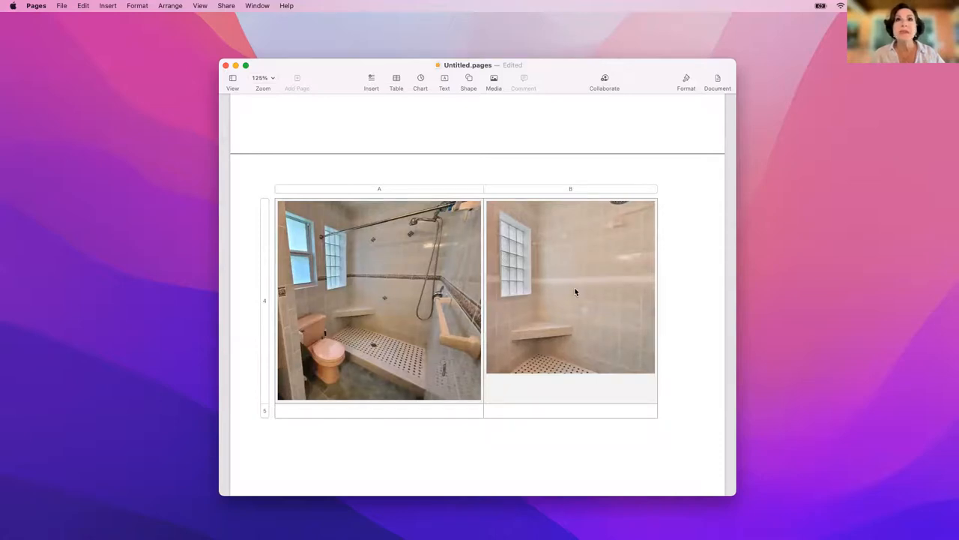
mouse_move(633, 292)
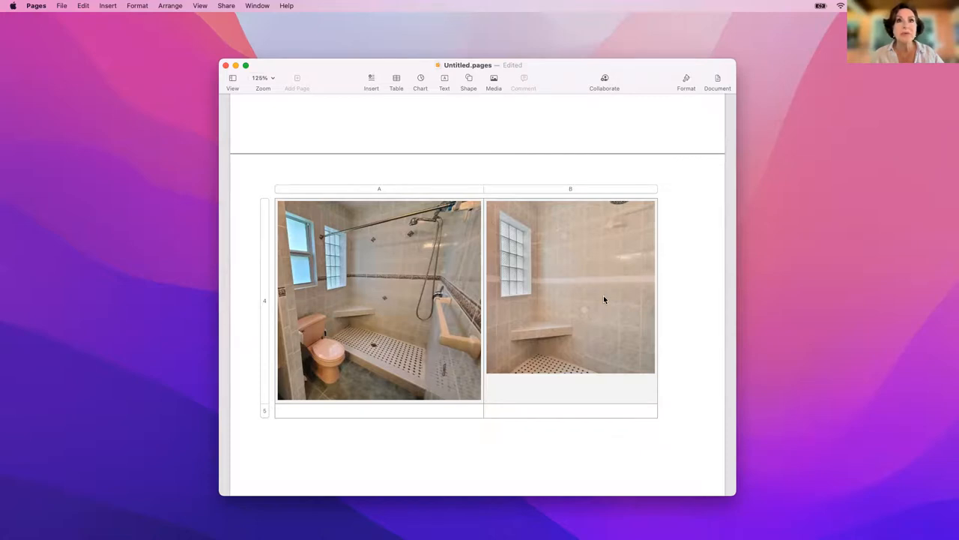
mouse_move(581, 313)
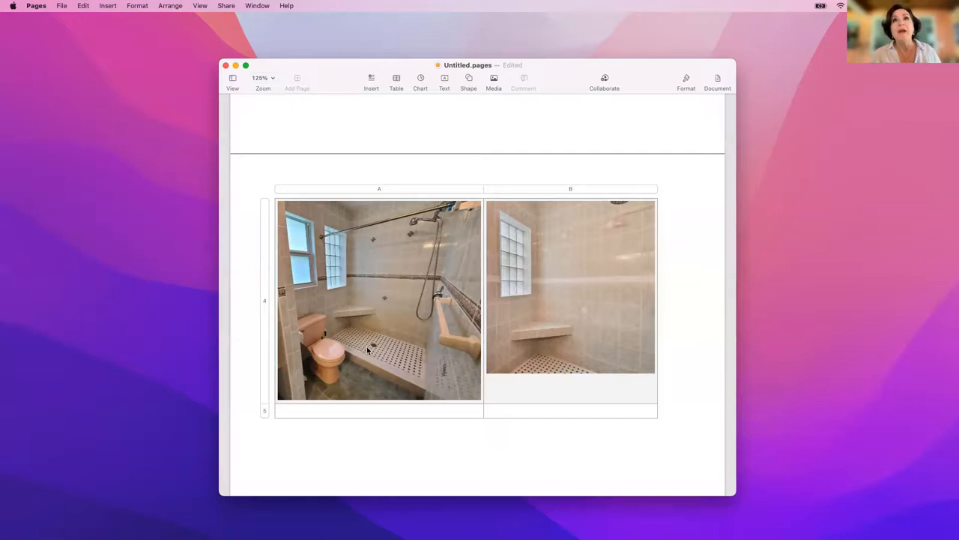
mouse_move(381, 352)
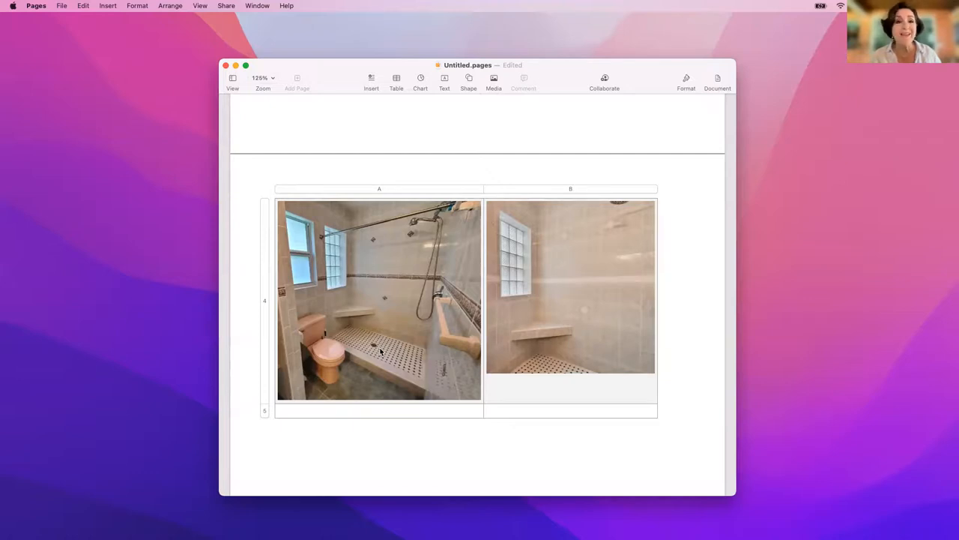
scroll("down", 3)
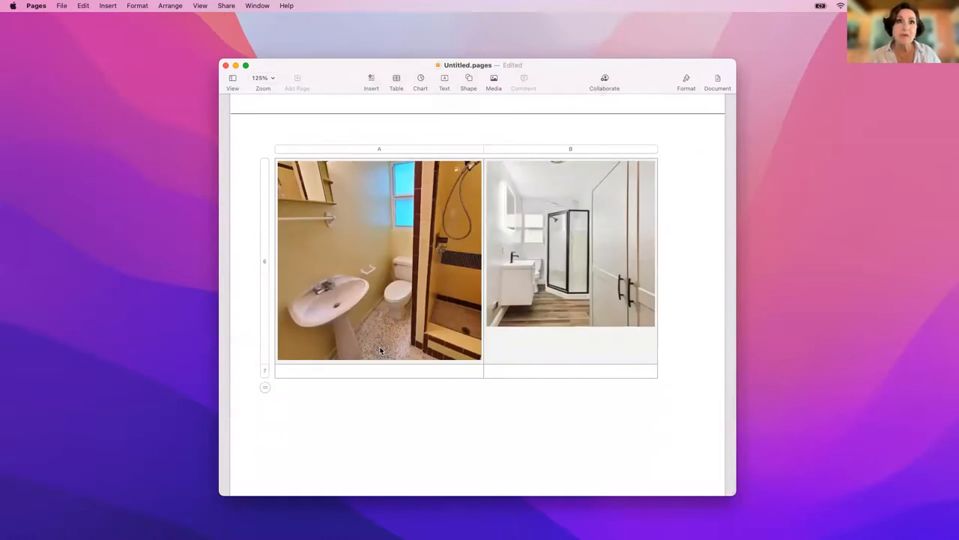
mouse_move(366, 316)
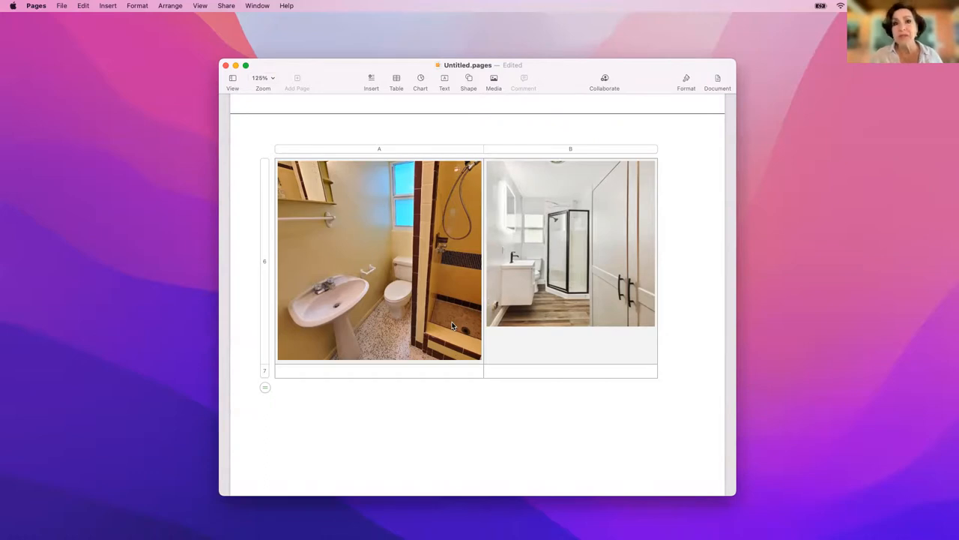
mouse_move(369, 318)
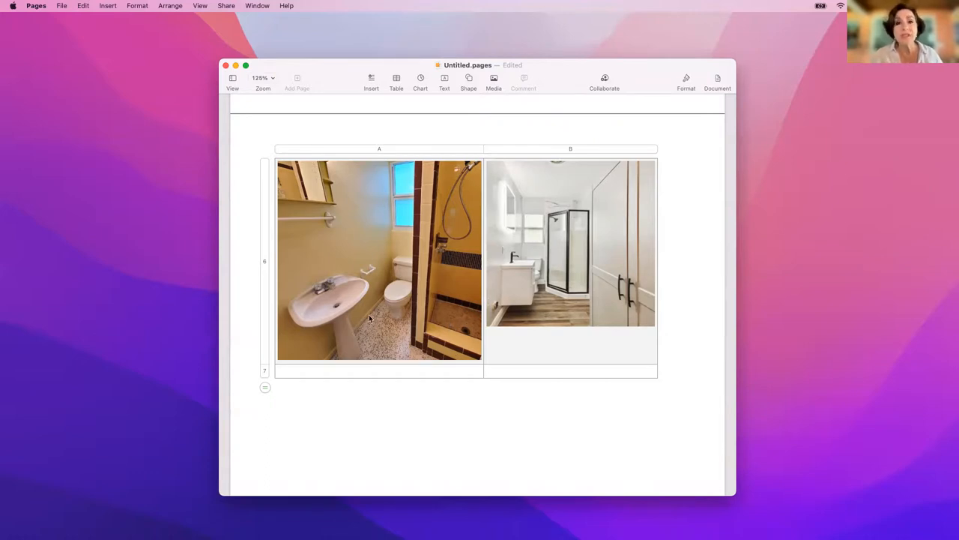
mouse_move(519, 337)
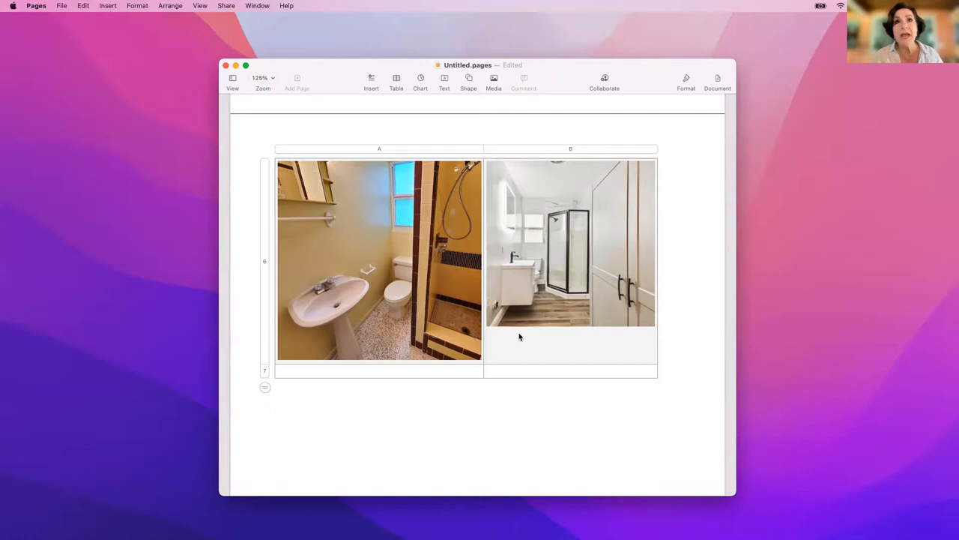
mouse_move(390, 339)
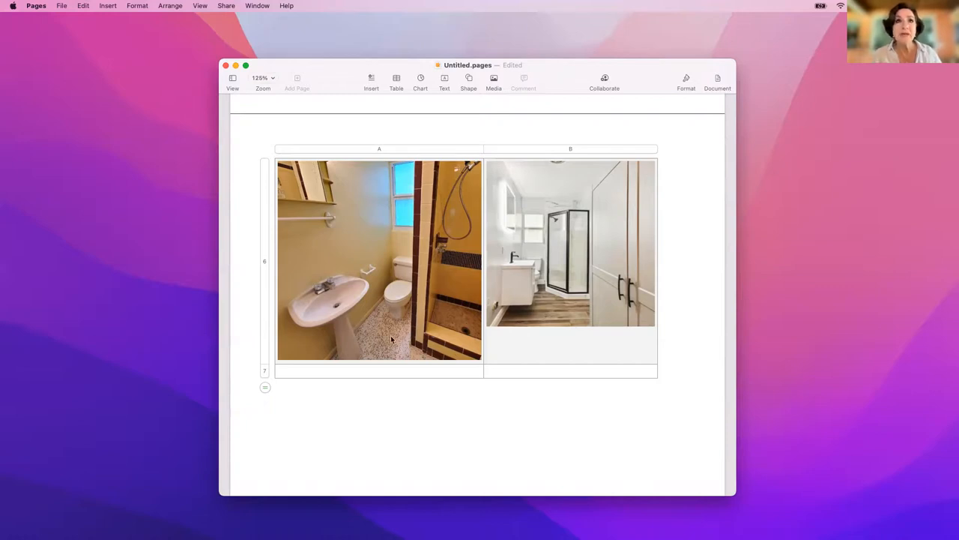
mouse_move(532, 277)
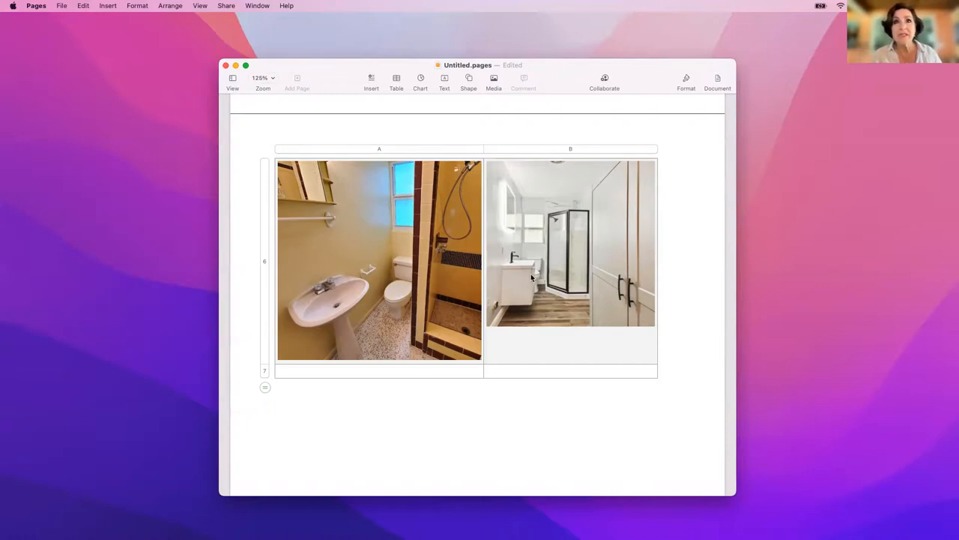
mouse_move(516, 261)
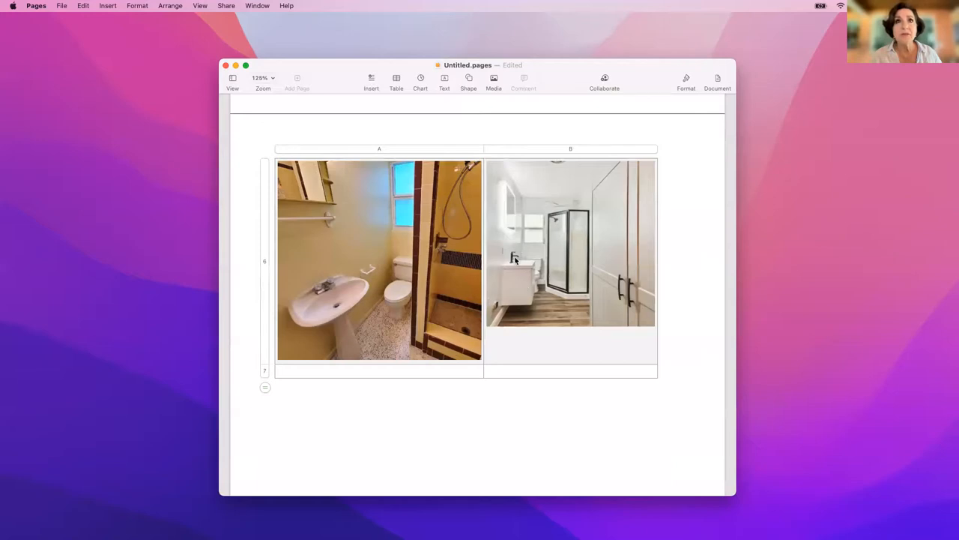
mouse_move(535, 280)
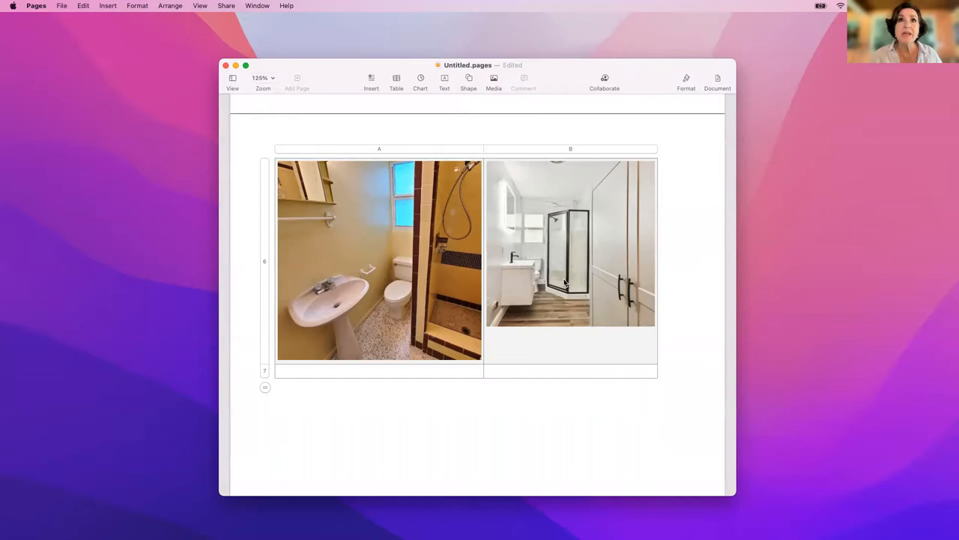
mouse_move(589, 297)
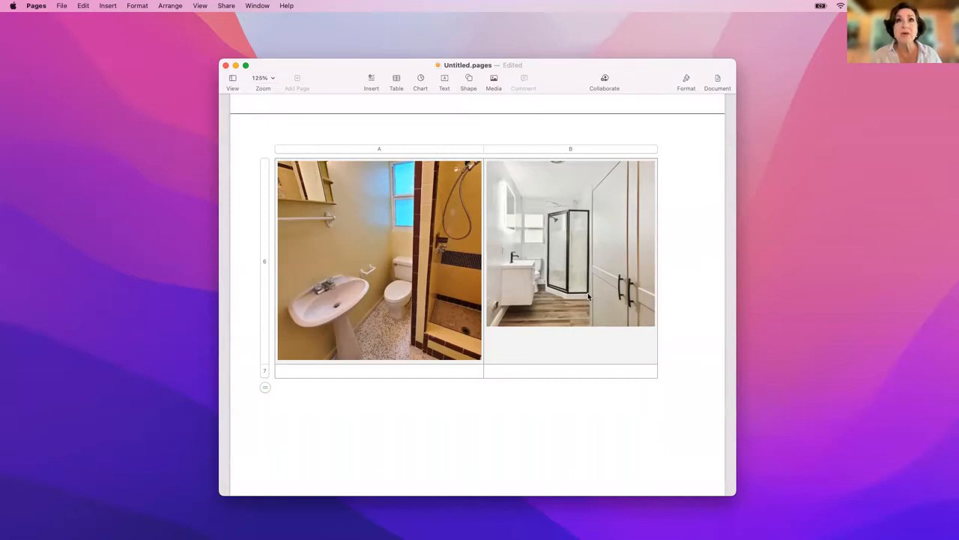
mouse_move(558, 207)
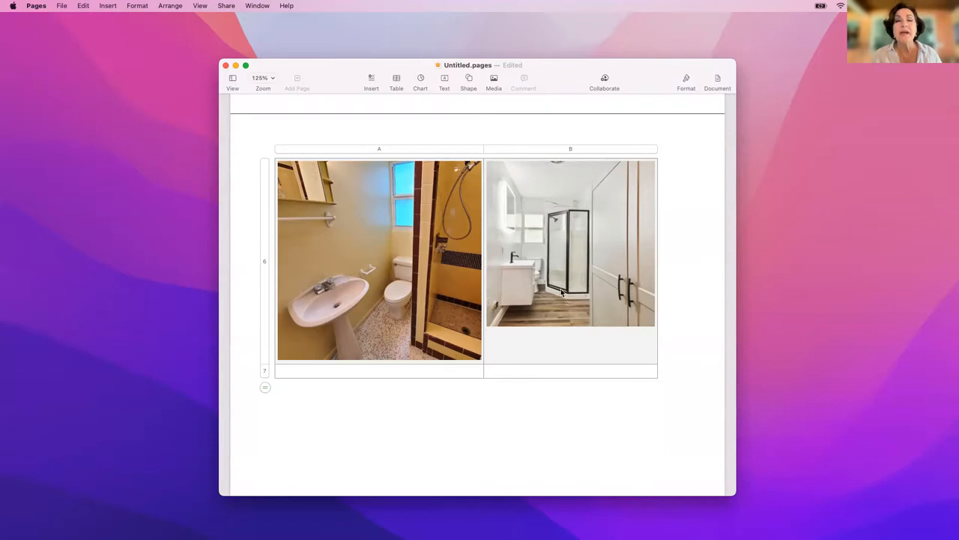
mouse_move(576, 291)
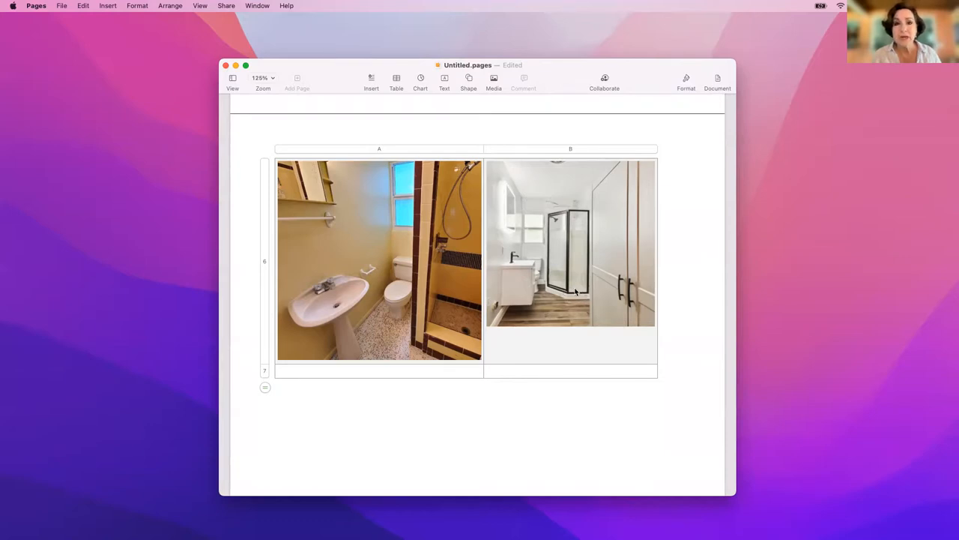
mouse_move(564, 231)
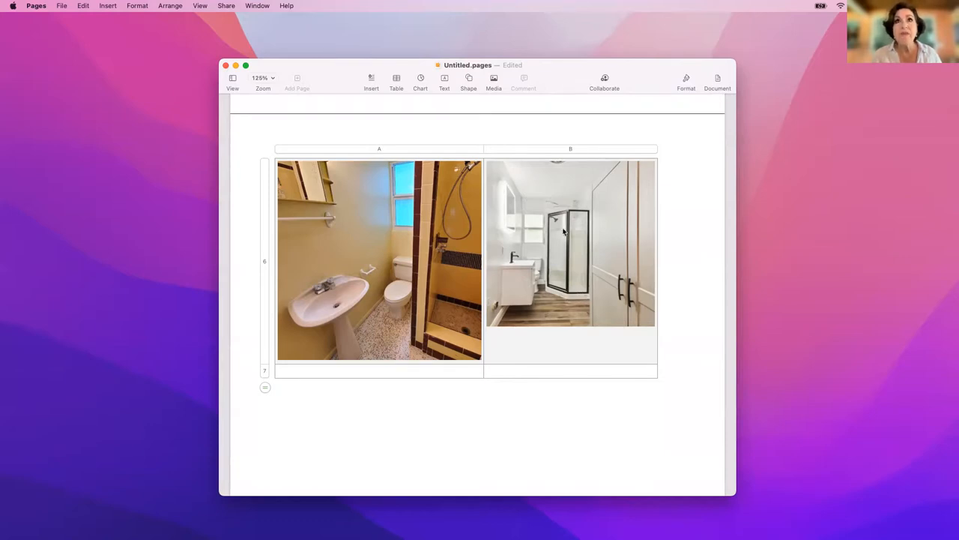
mouse_move(551, 290)
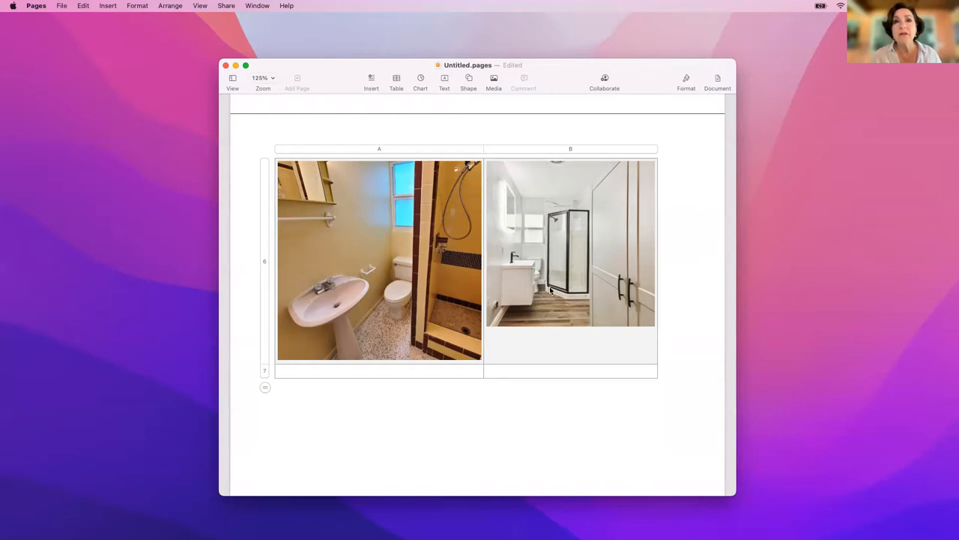
mouse_move(582, 201)
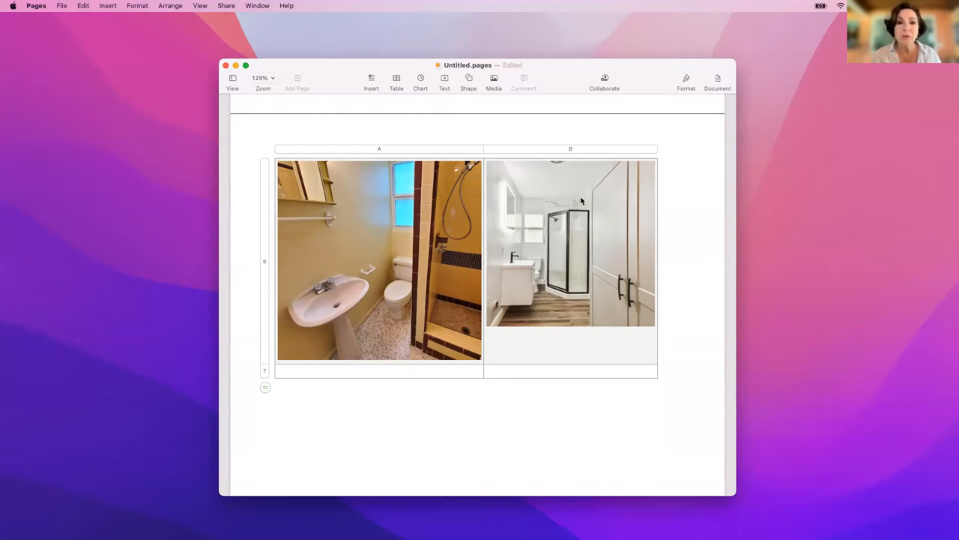
mouse_move(562, 281)
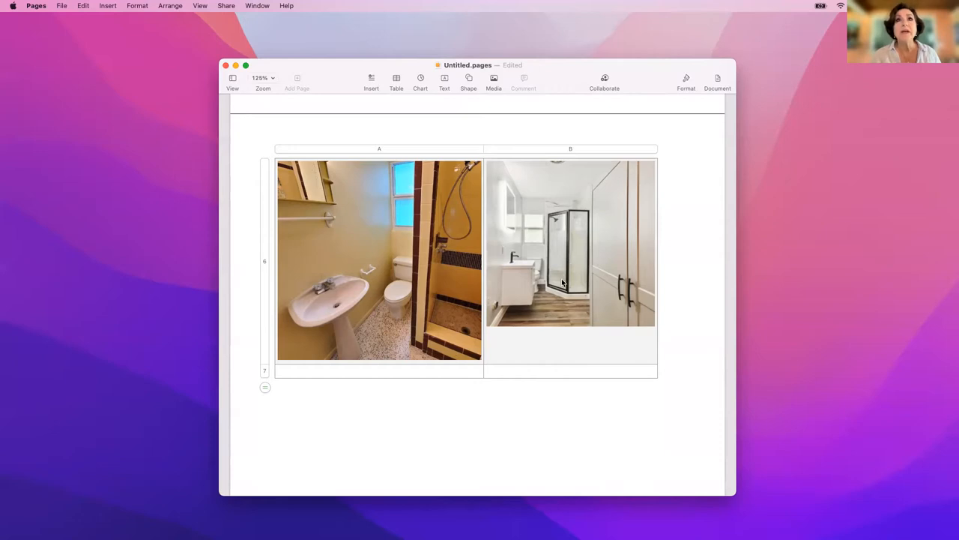
scroll("down", 3)
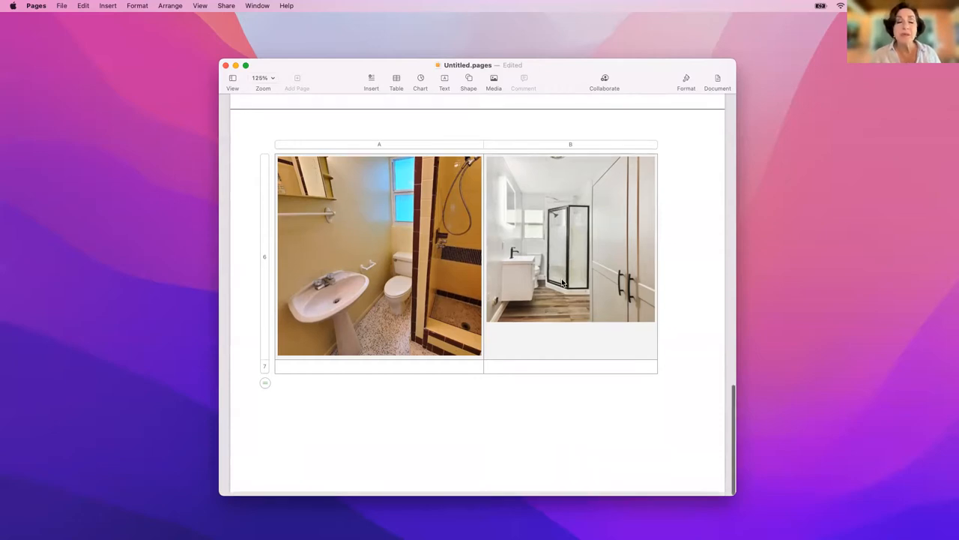